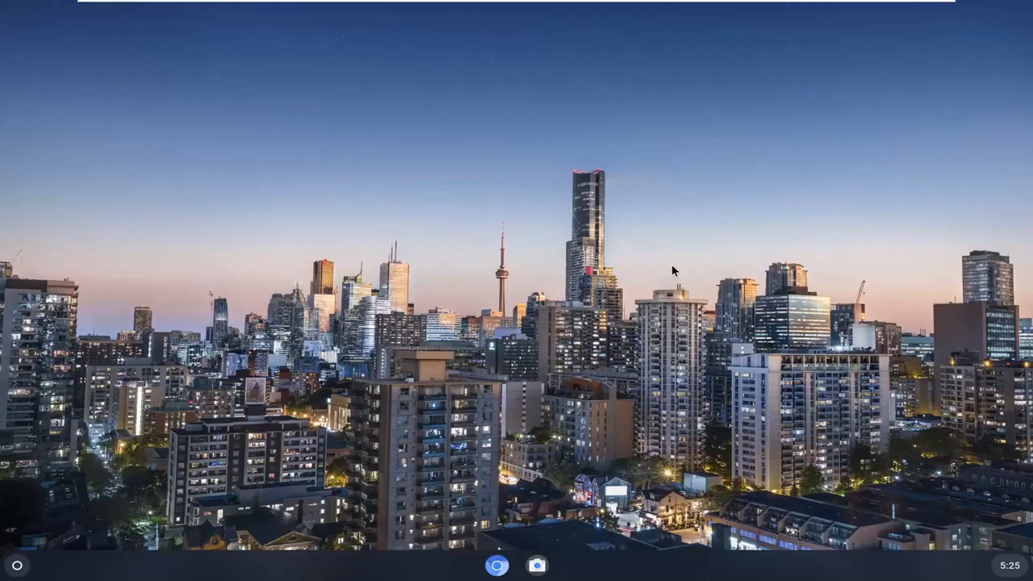
mouse_move(1026, 569)
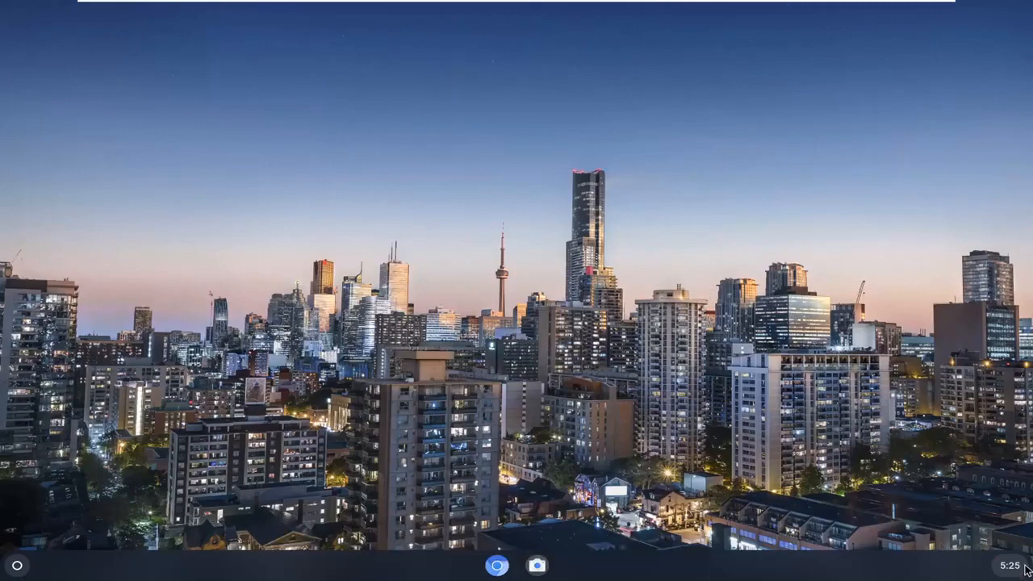
Open quick settings from the shelf clock to see network, notification and Night Light status.
left_click(1001, 566)
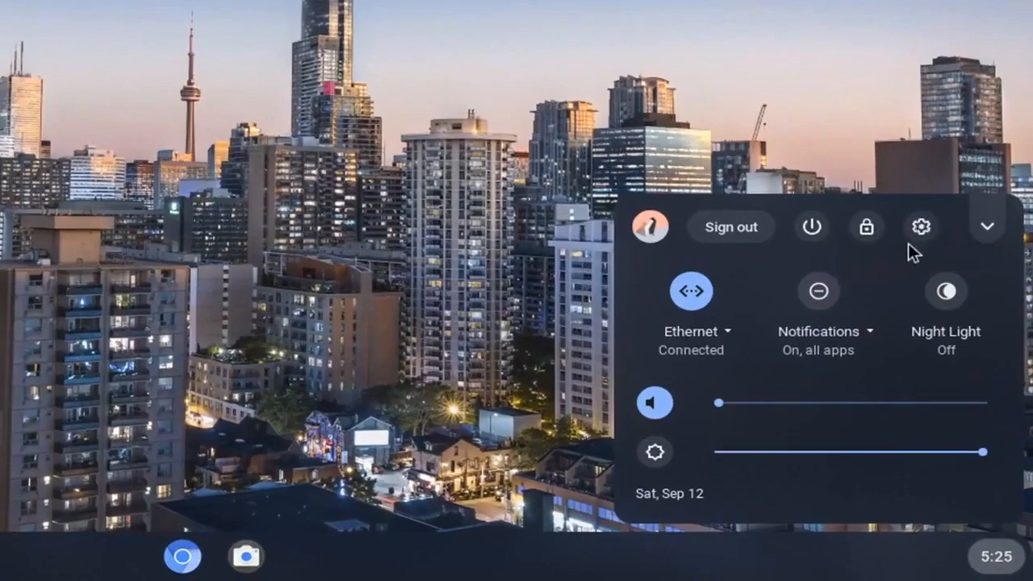
mouse_move(921, 234)
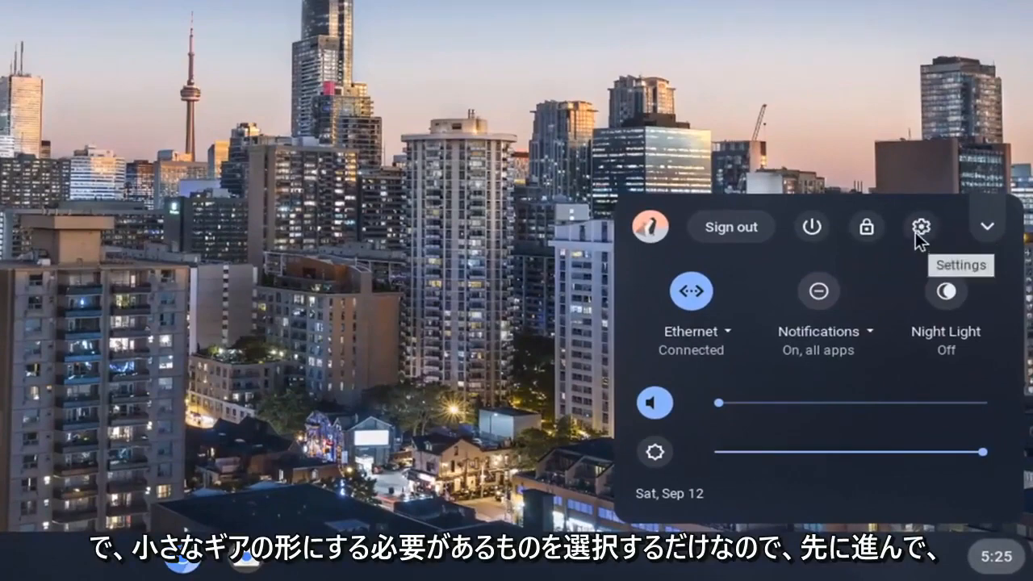
Launch Settings from quick settings and scroll down to the advanced privacy, language and files sections.
left_click(920, 226)
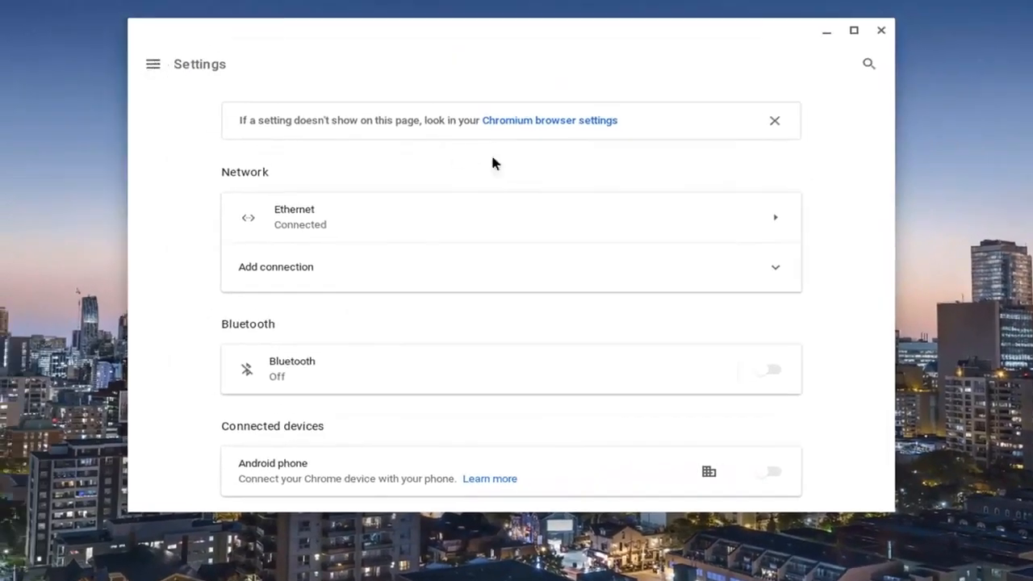
scroll("down", 3)
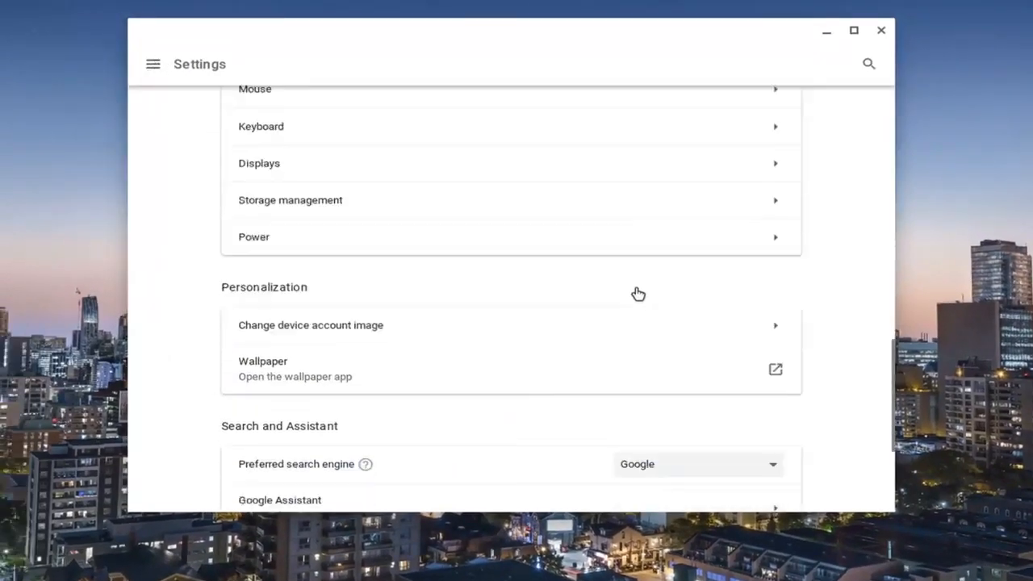
scroll("down", 3)
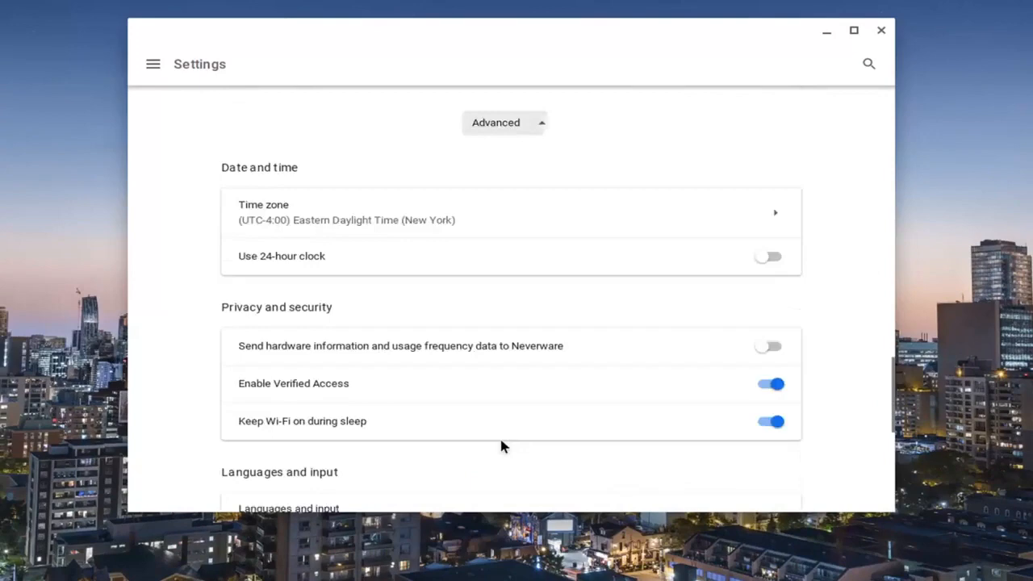
scroll("down", 3)
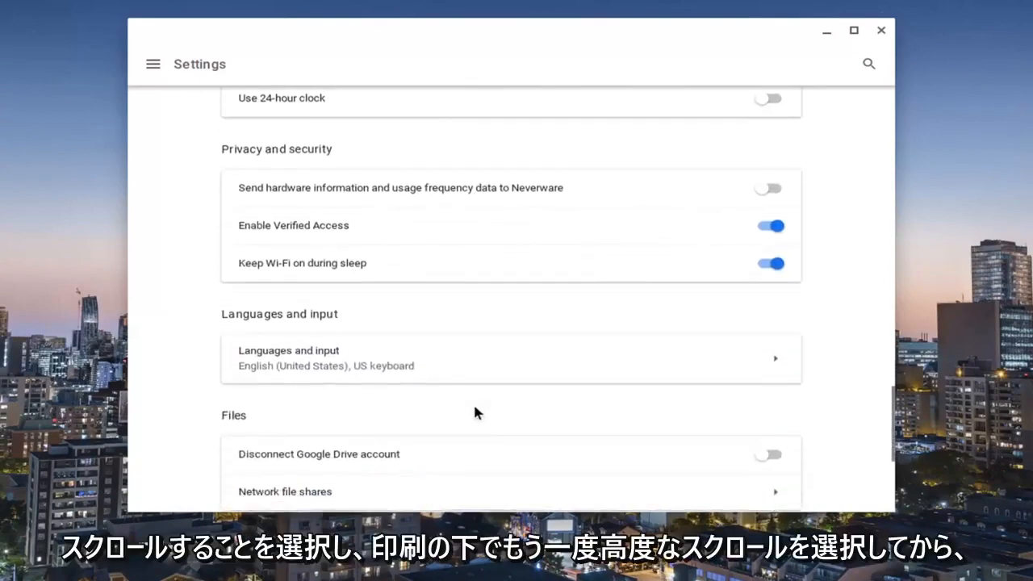
scroll("down", 3)
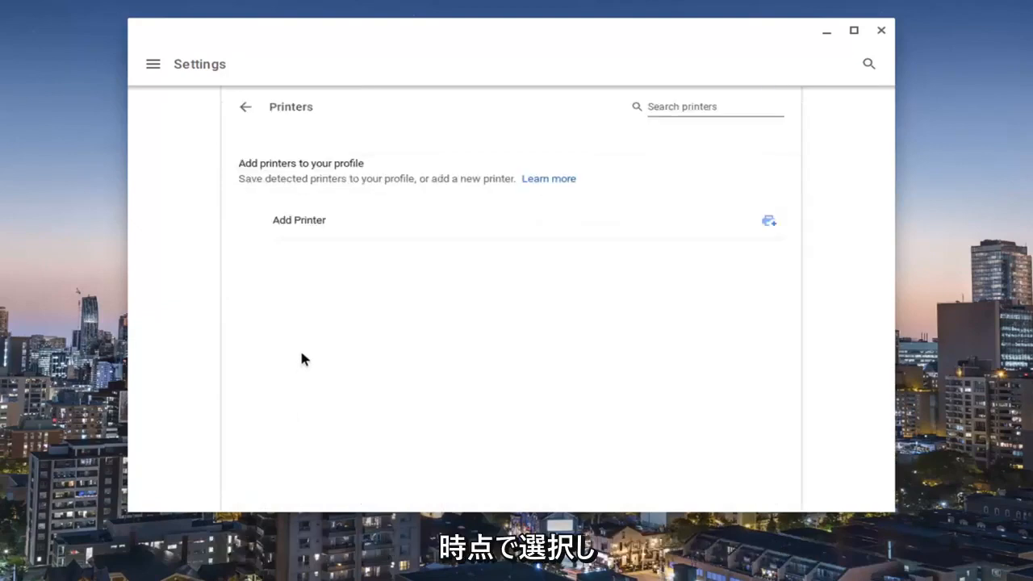
mouse_move(475, 236)
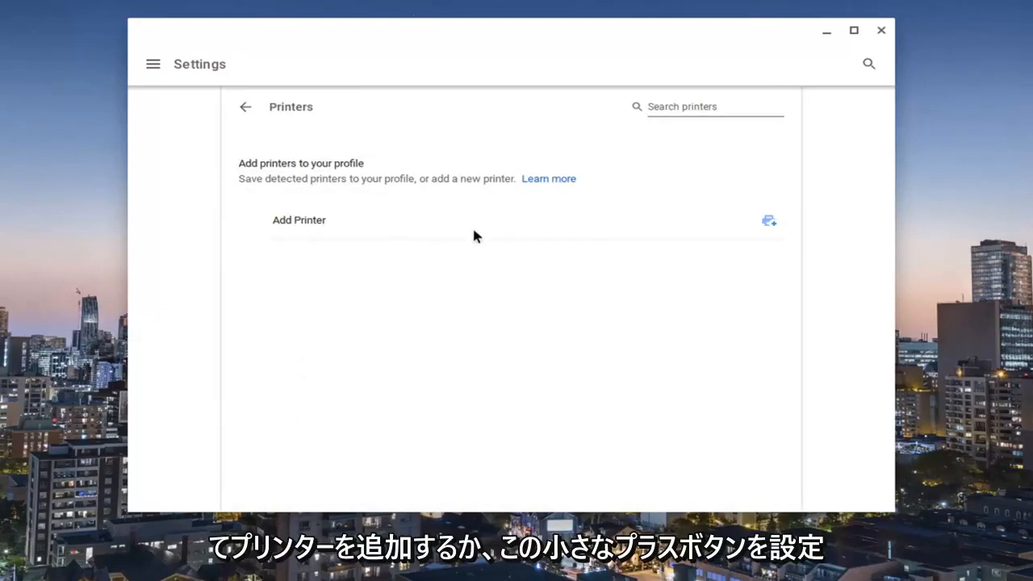
mouse_move(769, 220)
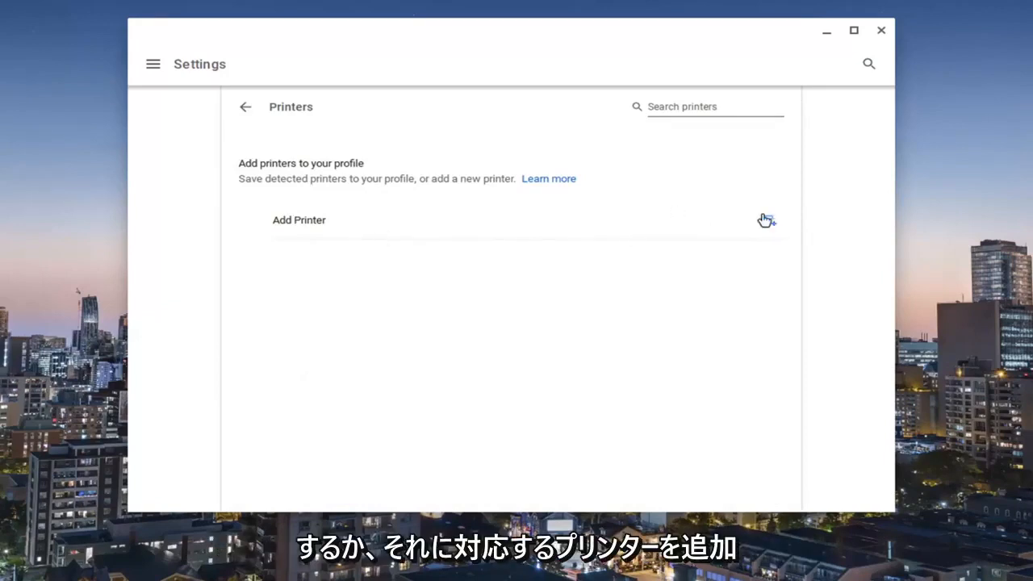
Open the Add a printer manually dialog and focus its ipp/print Queue field.
left_click(766, 220)
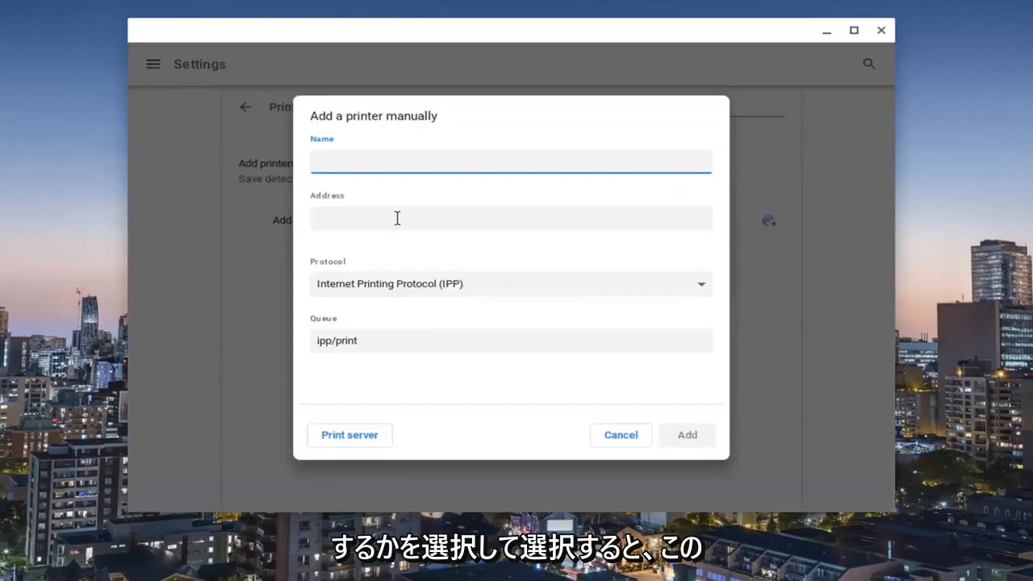
left_click(511, 162)
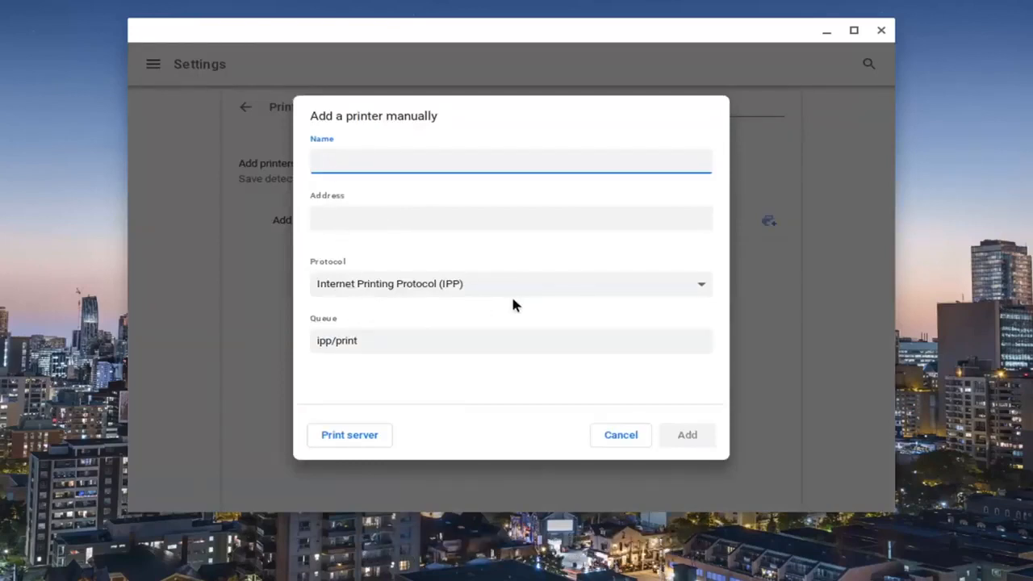
left_click(511, 218)
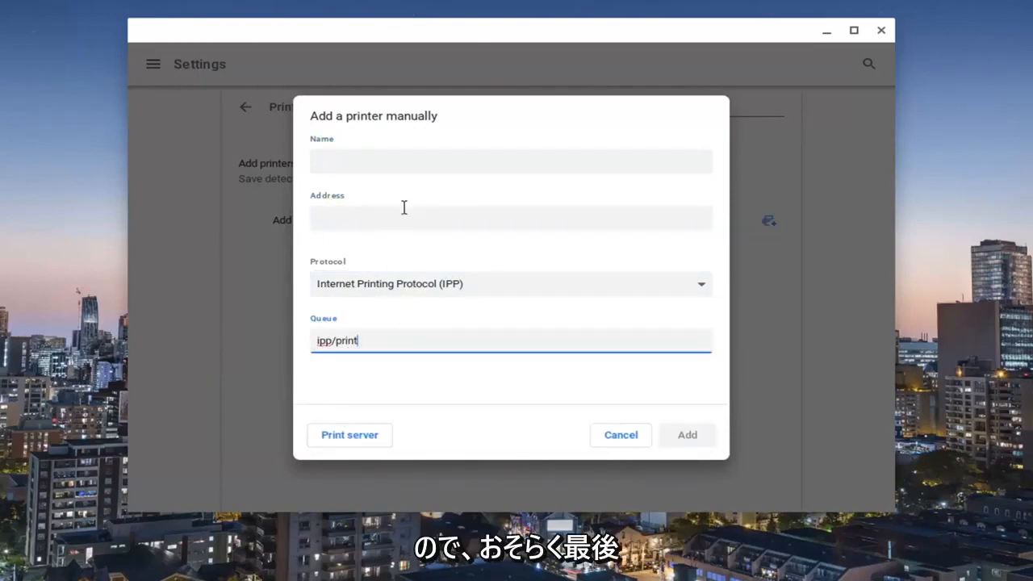
mouse_move(313, 189)
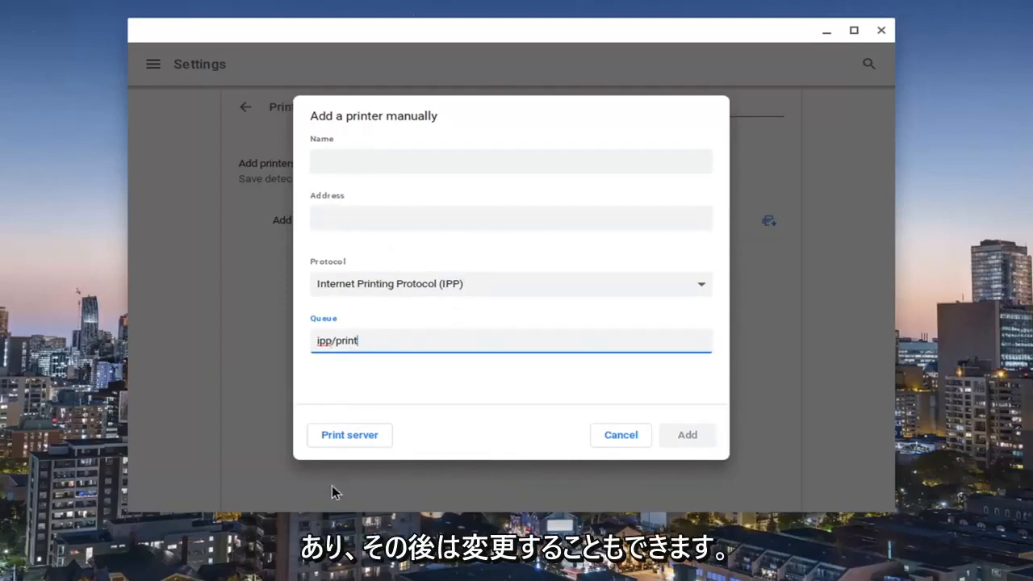
Show the Add a print server dialog, cancel it, and return to the main Settings list.
left_click(349, 434)
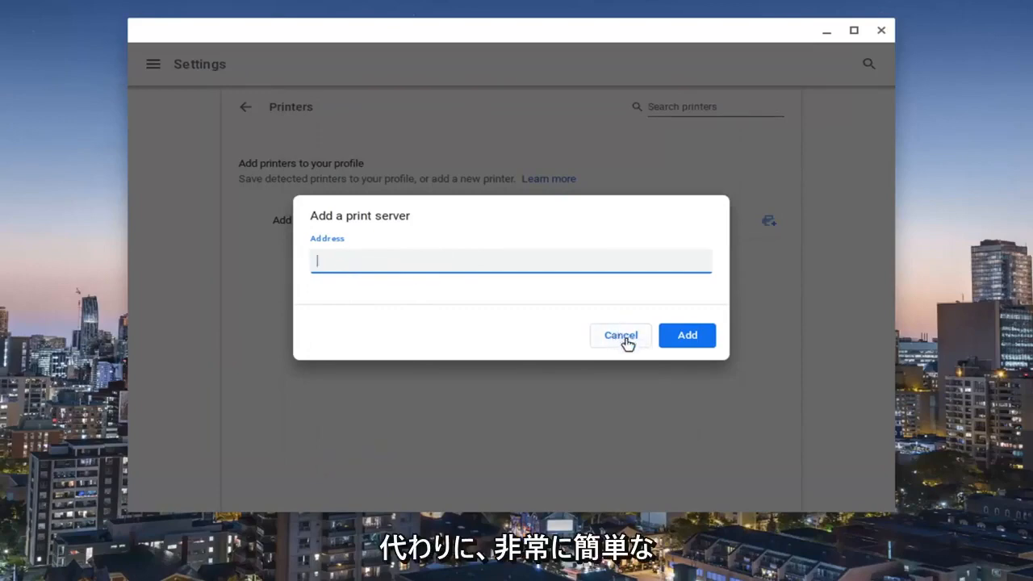
left_click(620, 335)
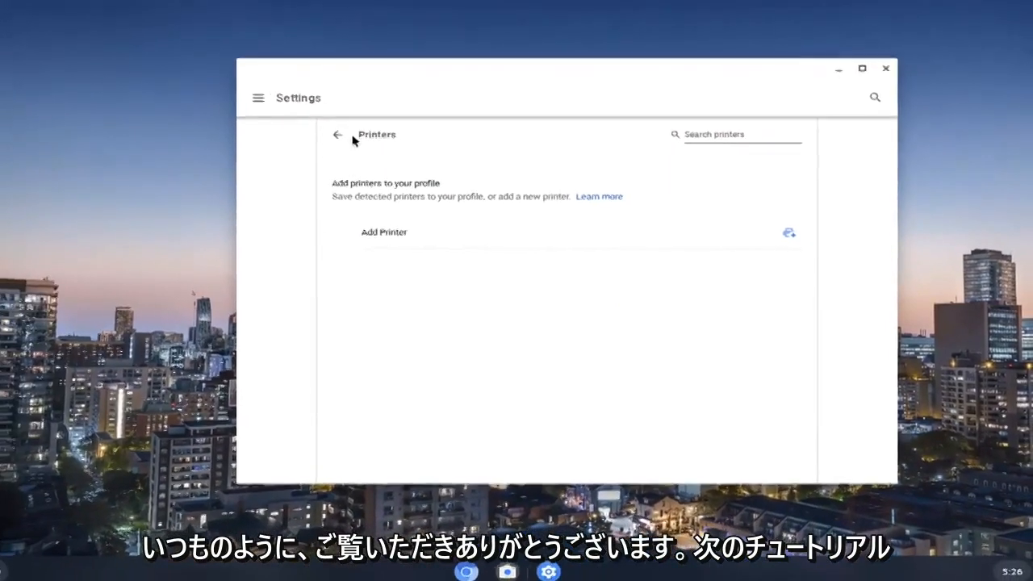
left_click(338, 134)
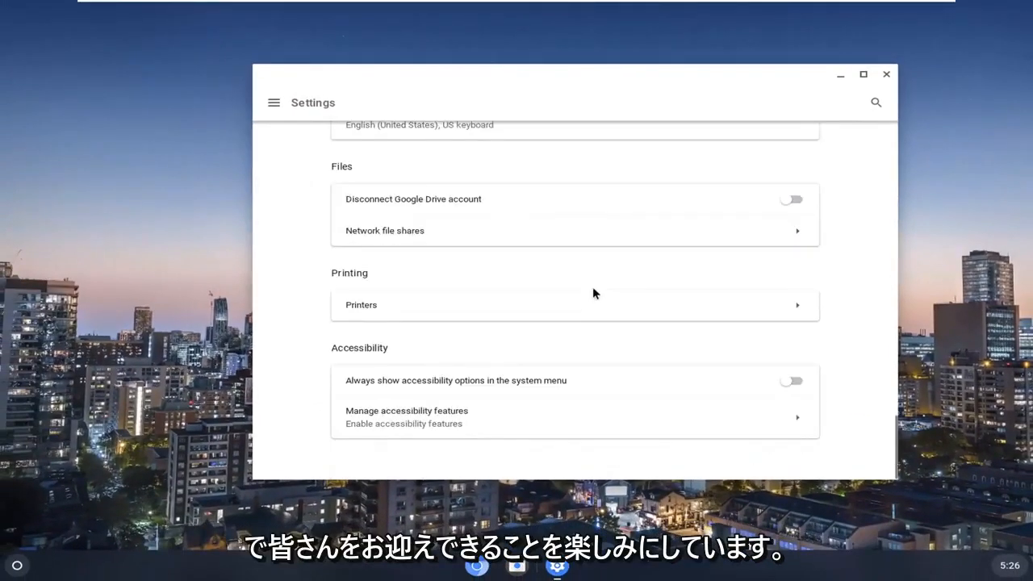